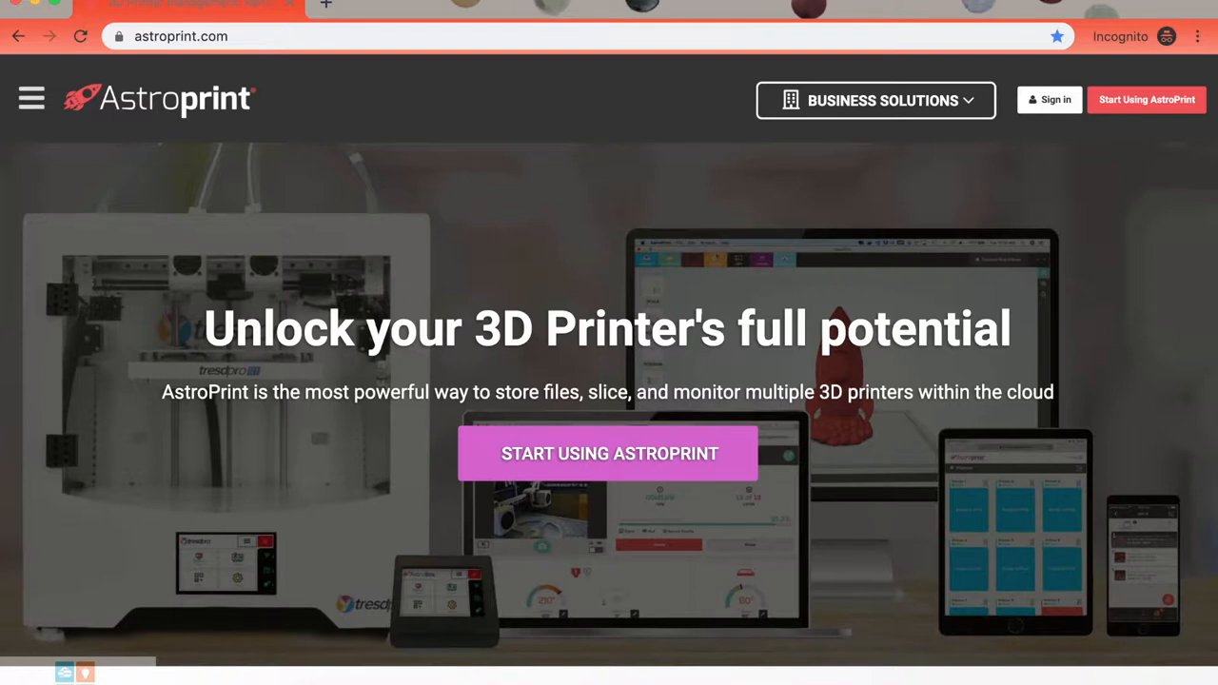
{"action": "mouse_move", "coordinate": [1135, 115]}
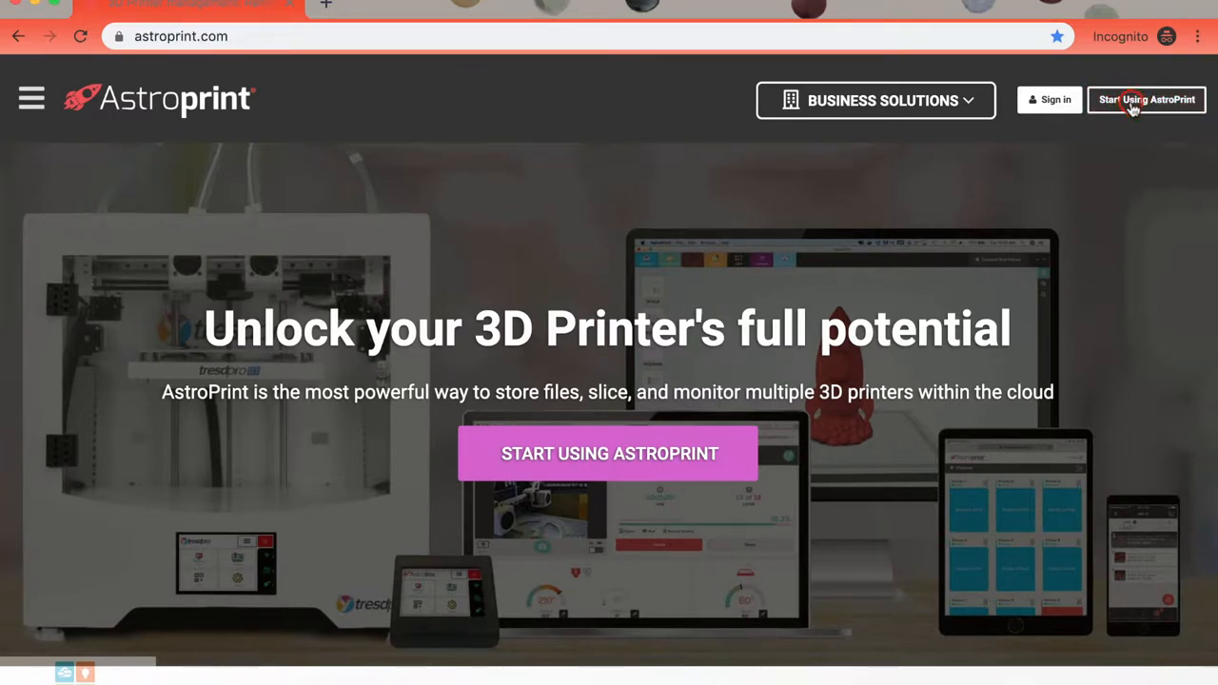
- Start using AstroPrint from astroprint.com and sign in to the AstroCenter dashboard
{"action": "left_click", "coordinate": [1147, 99]}
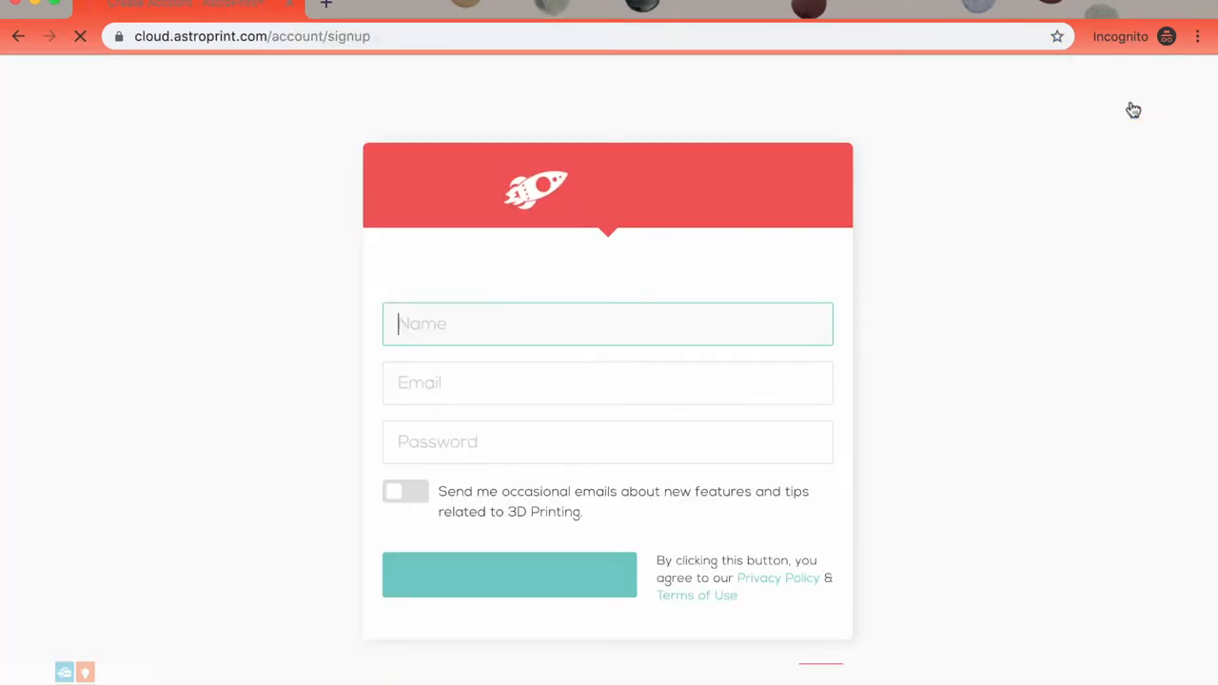
{"action": "left_click", "coordinate": [509, 574]}
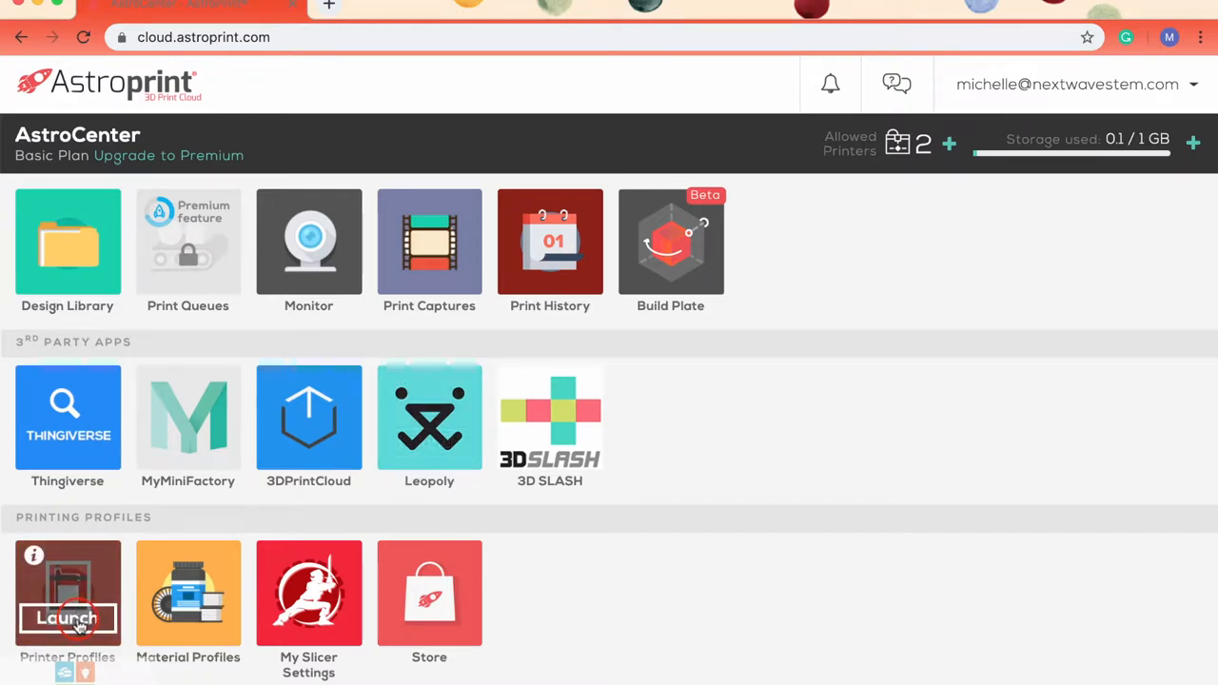
{"action": "left_click", "coordinate": [68, 617]}
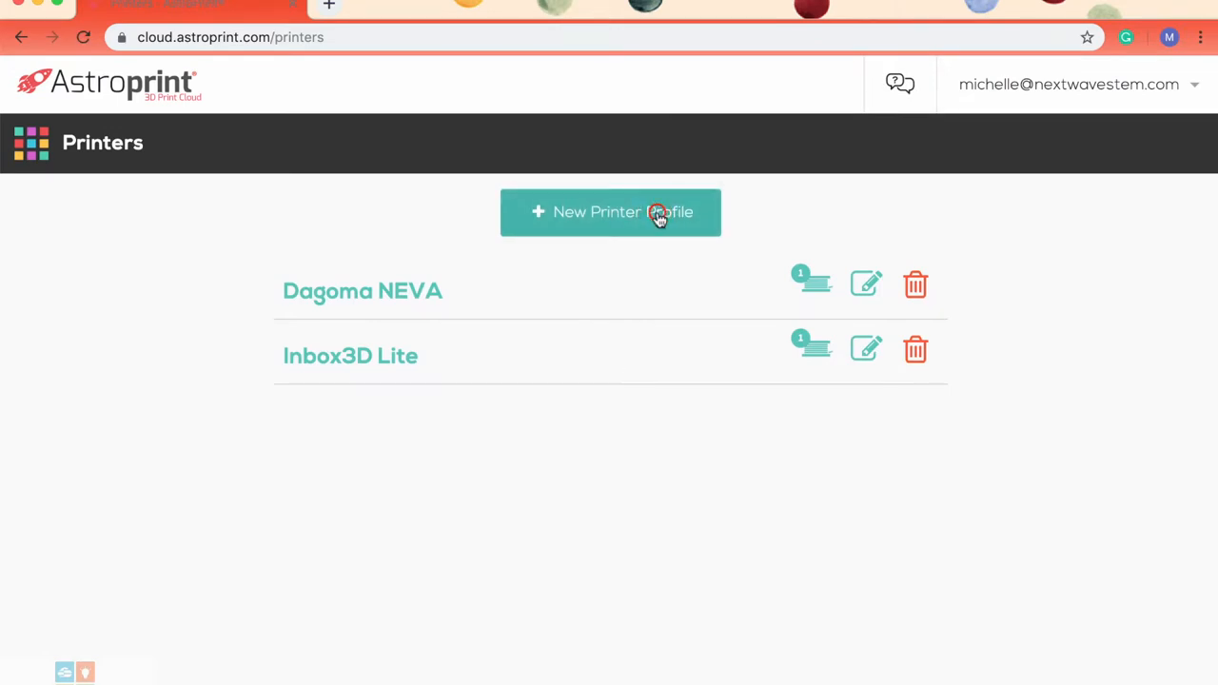
{"action": "left_click", "coordinate": [610, 212]}
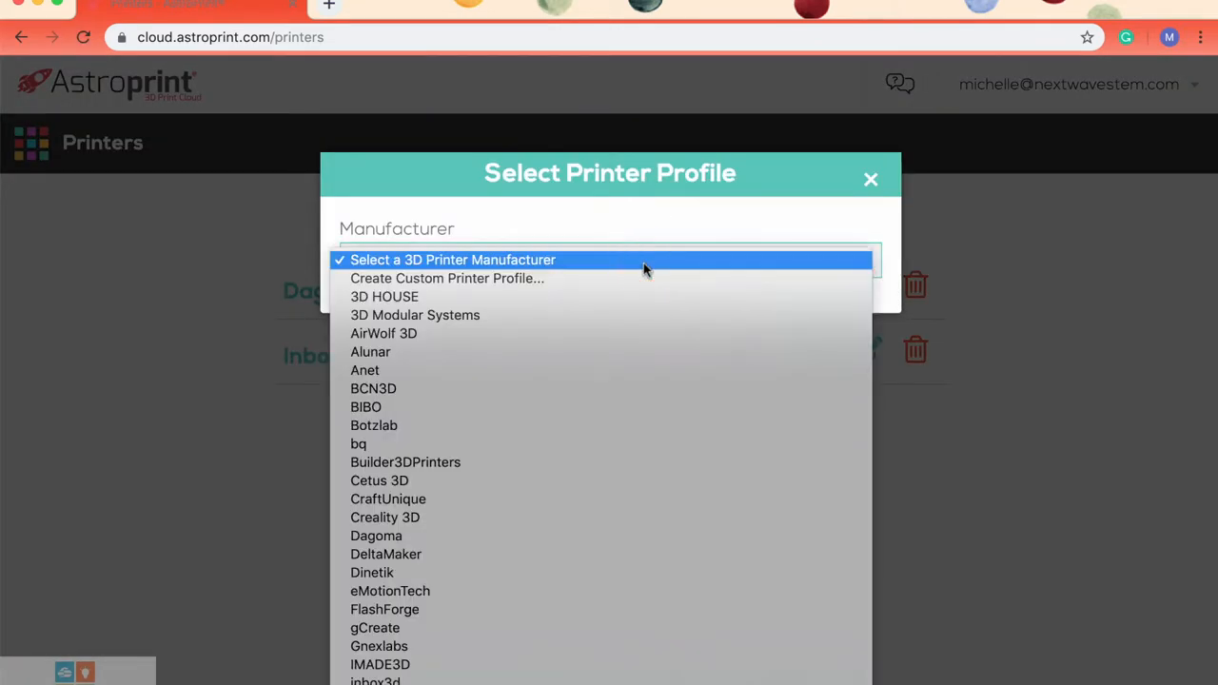
{"action": "mouse_move", "coordinate": [880, 680]}
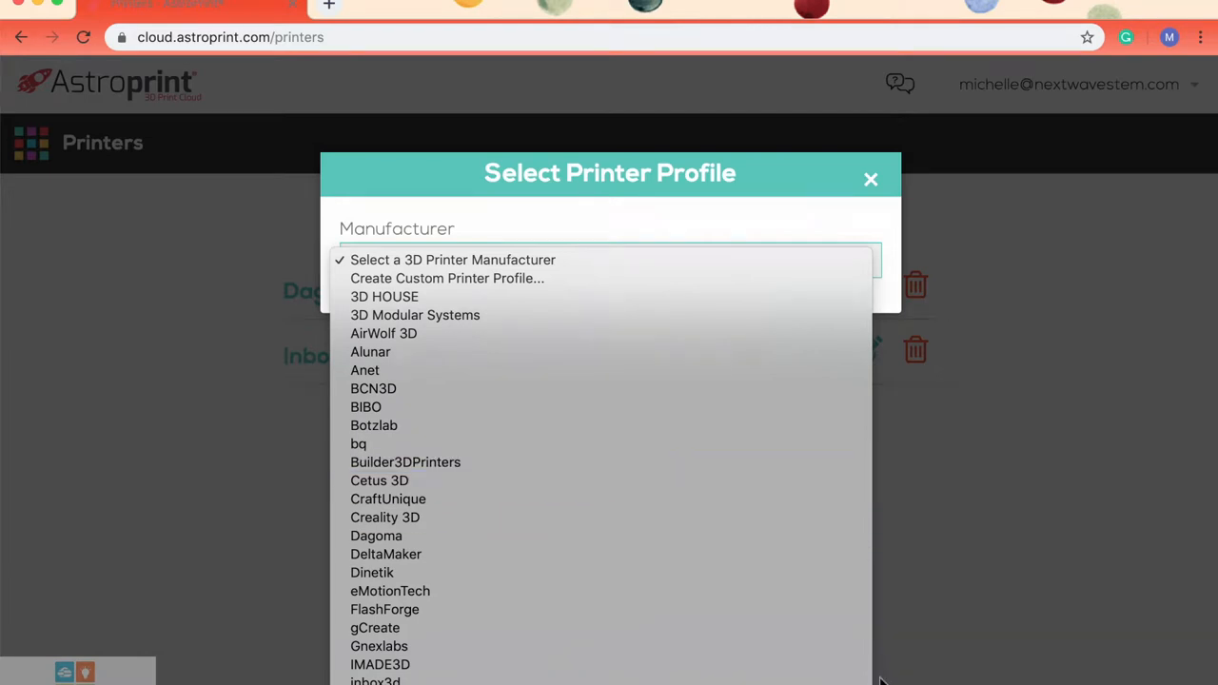
{"action": "left_click", "coordinate": [870, 179]}
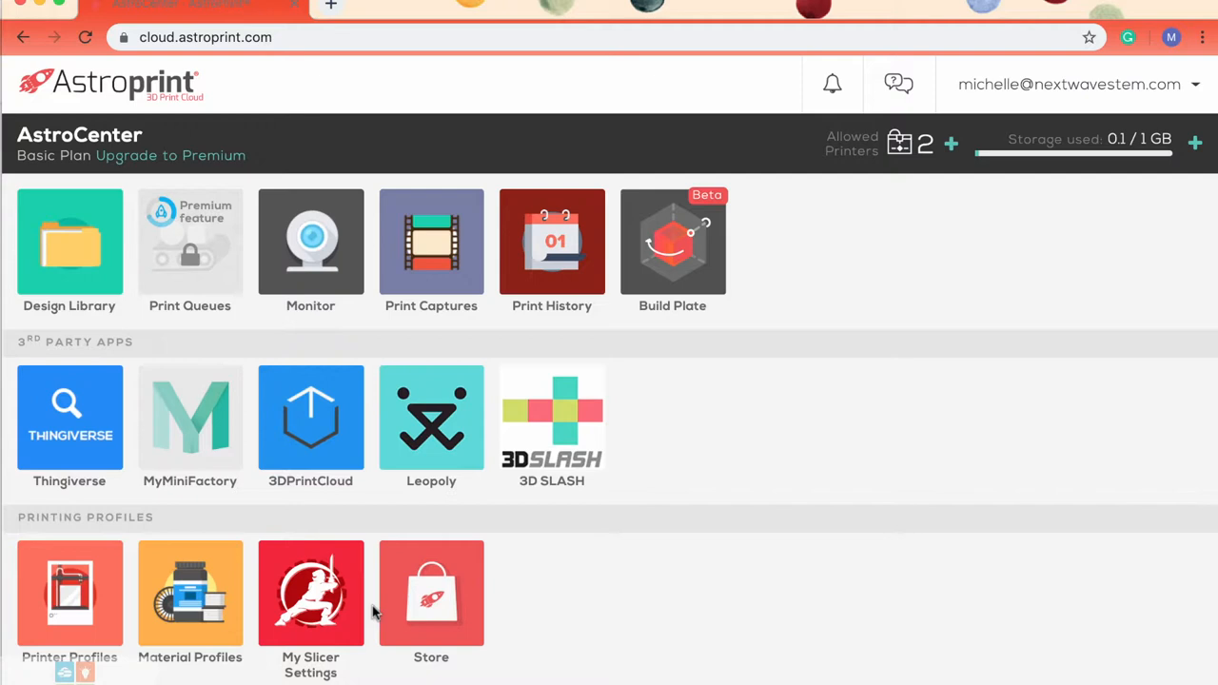
- Launch the Design Library app from the AstroCenter dashboard
{"action": "left_click", "coordinate": [69, 242]}
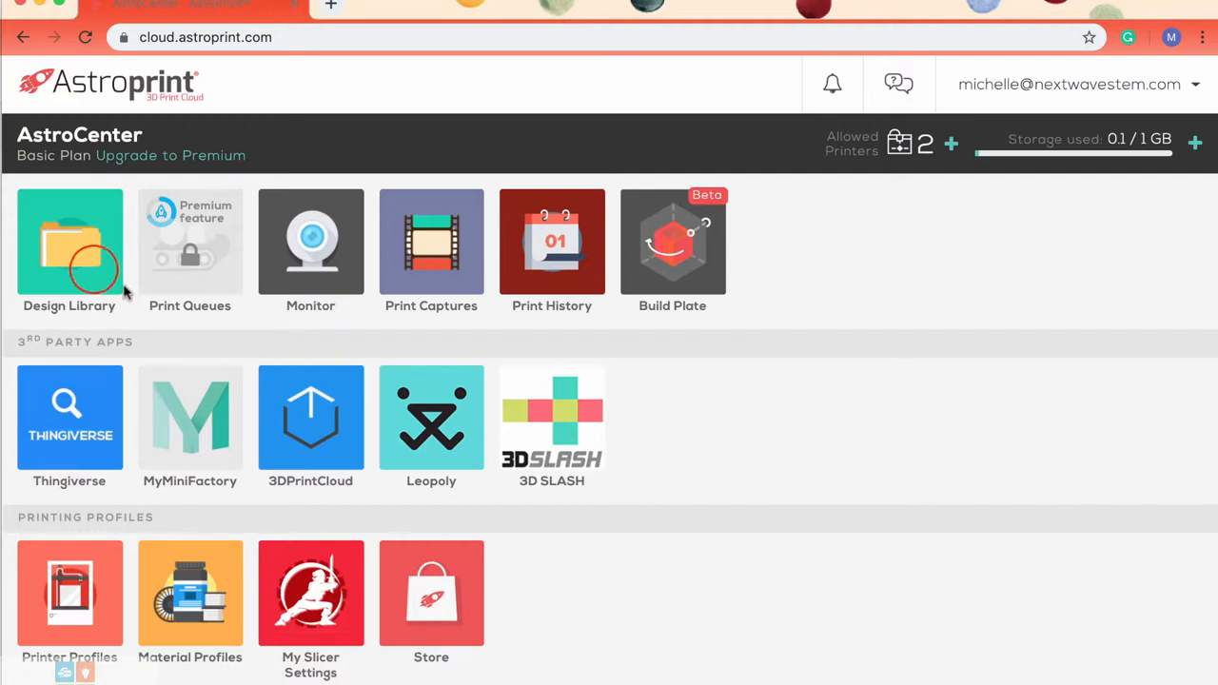
{"action": "left_click", "coordinate": [69, 240]}
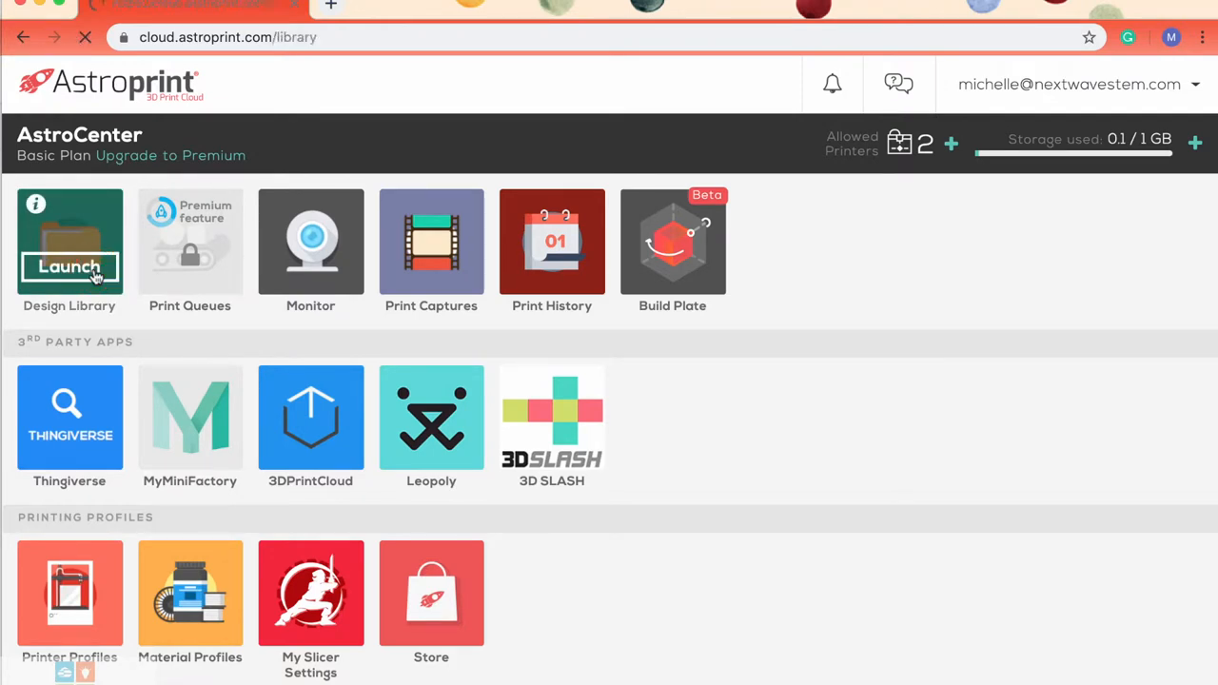
{"action": "left_click", "coordinate": [70, 267]}
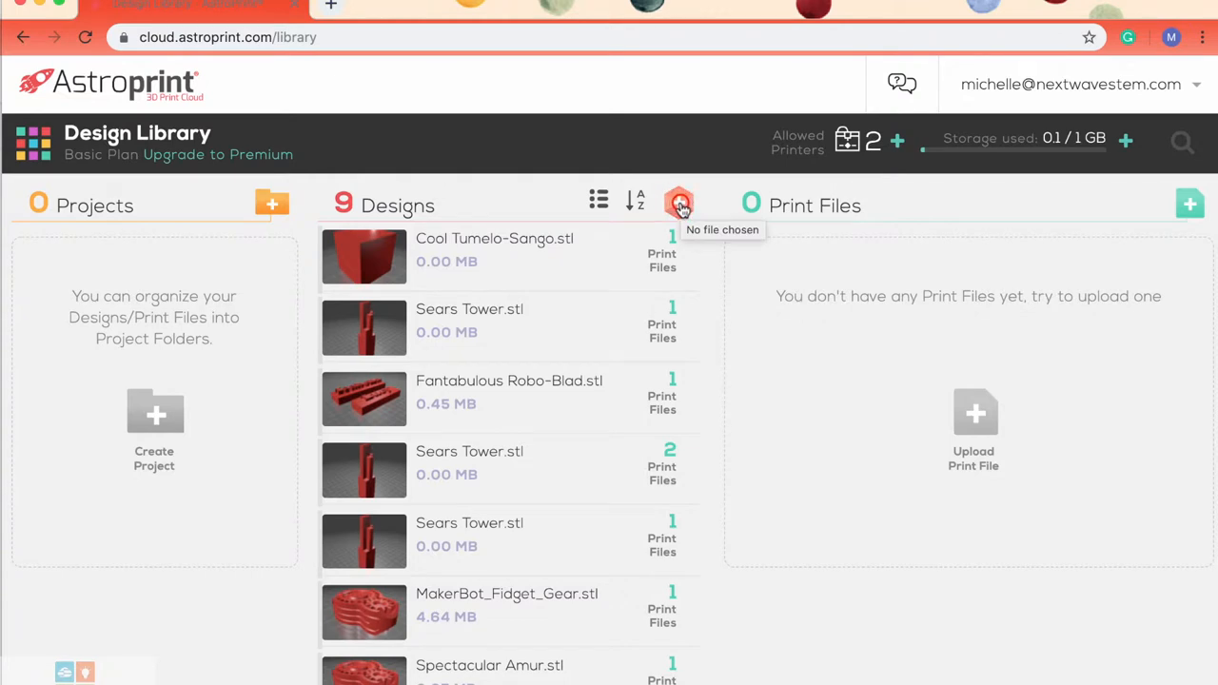
- Upload WillisTower.stl from the Desktop as a new design
{"action": "left_click", "coordinate": [678, 202]}
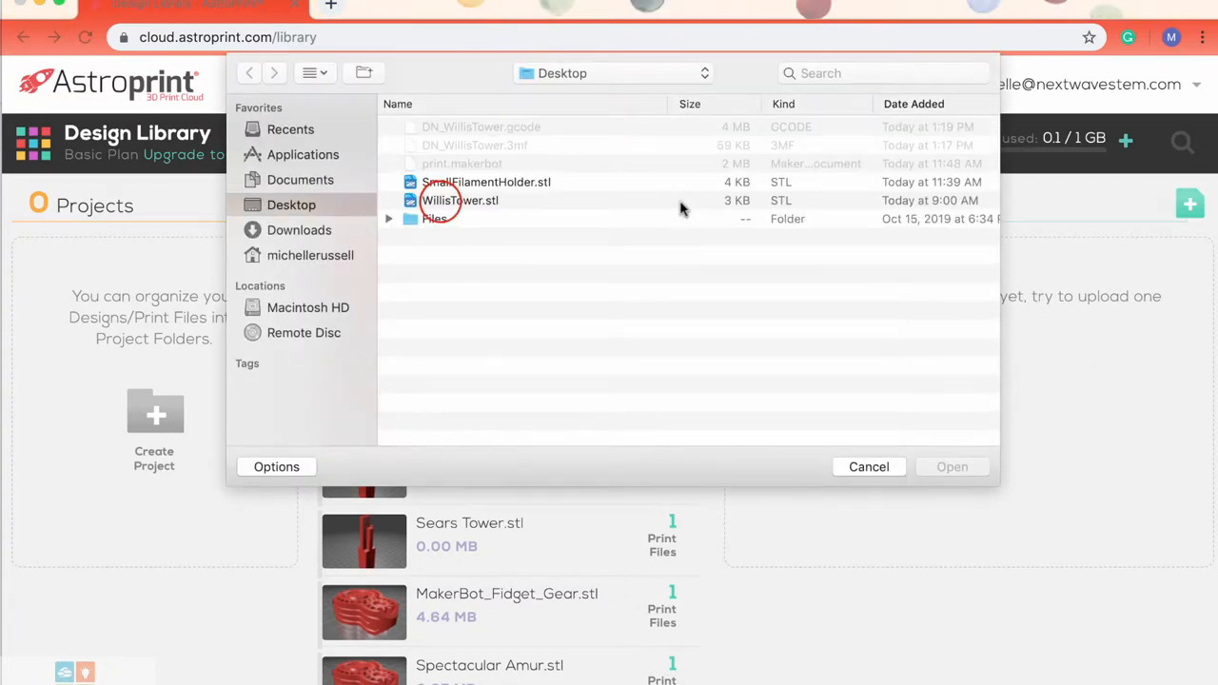
{"action": "left_click", "coordinate": [460, 200]}
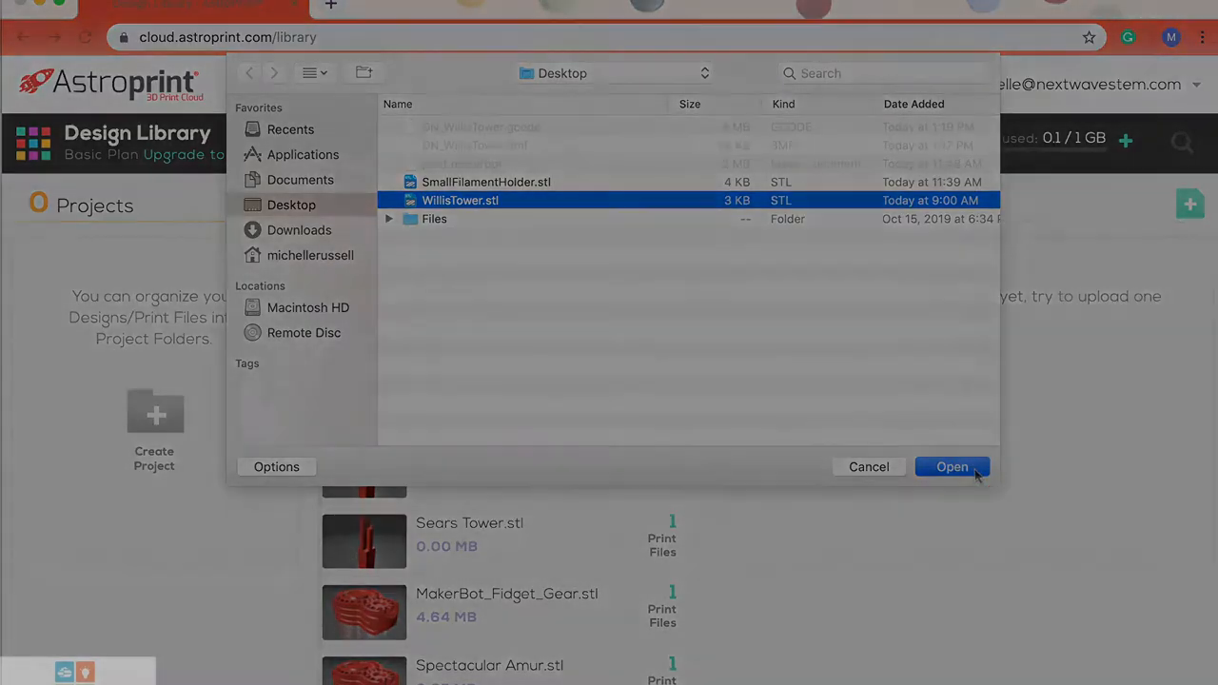
{"action": "left_click", "coordinate": [952, 466]}
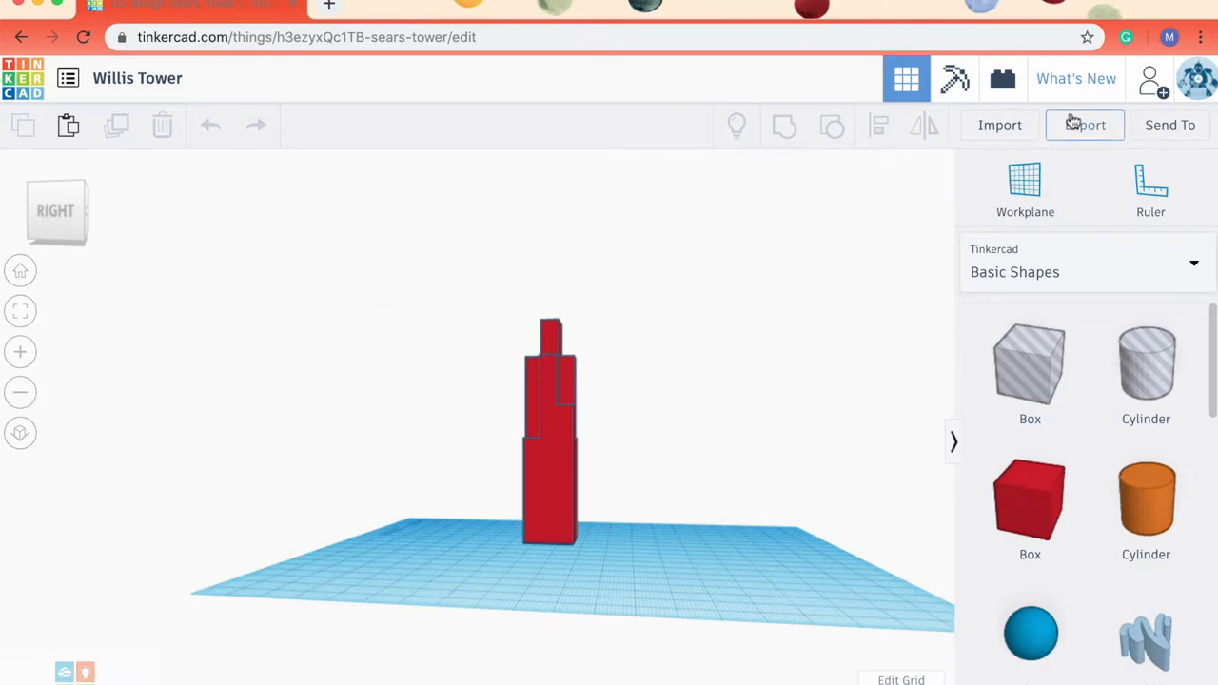
- Export the Willis Tower design from Tinkercad to AstroPrint via the 3D Print options
{"action": "left_click", "coordinate": [1085, 125]}
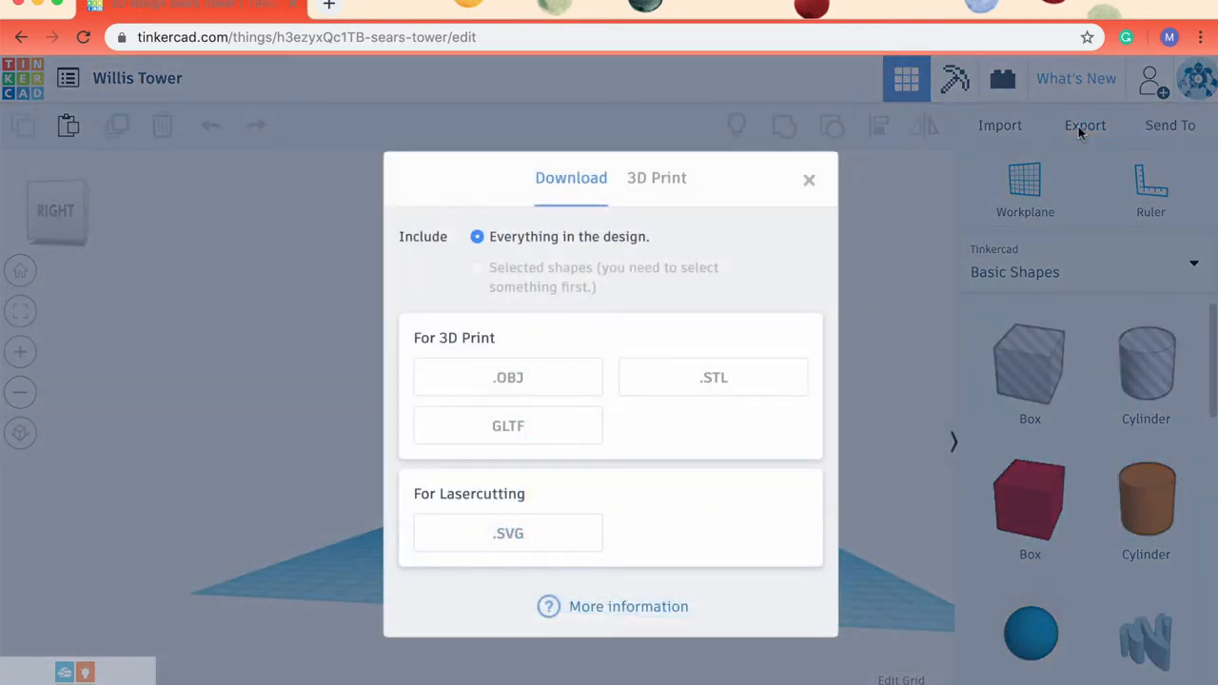
{"action": "mouse_move", "coordinate": [674, 257]}
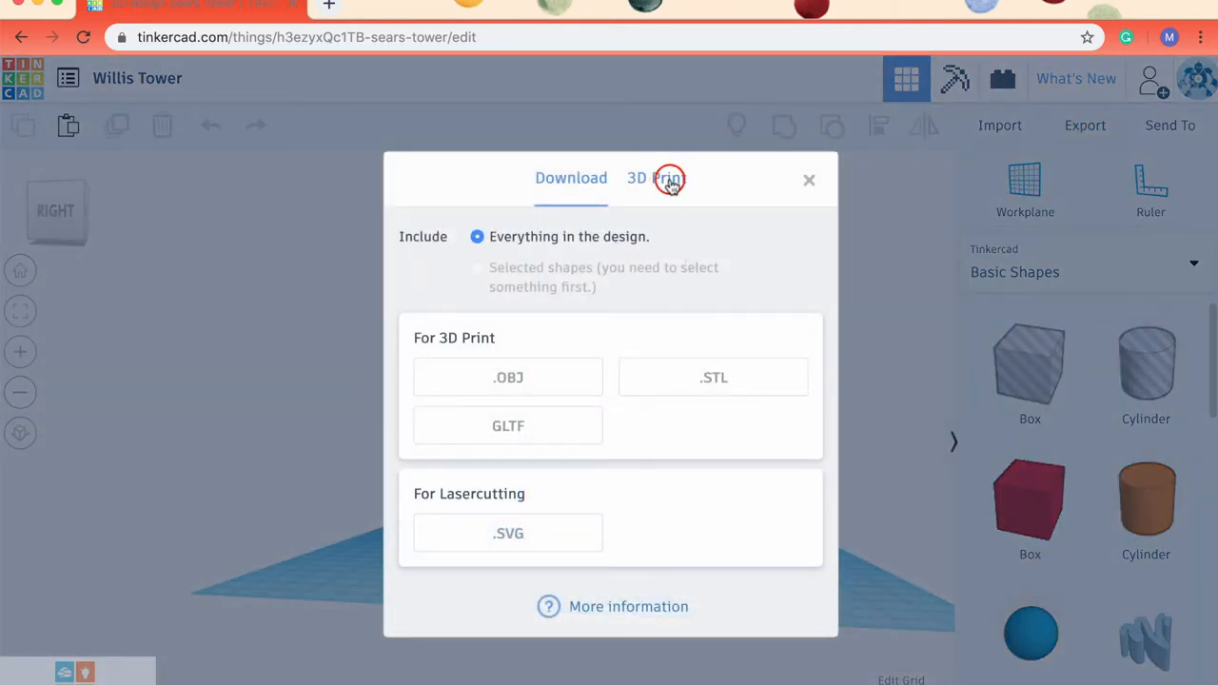
{"action": "left_click", "coordinate": [657, 178]}
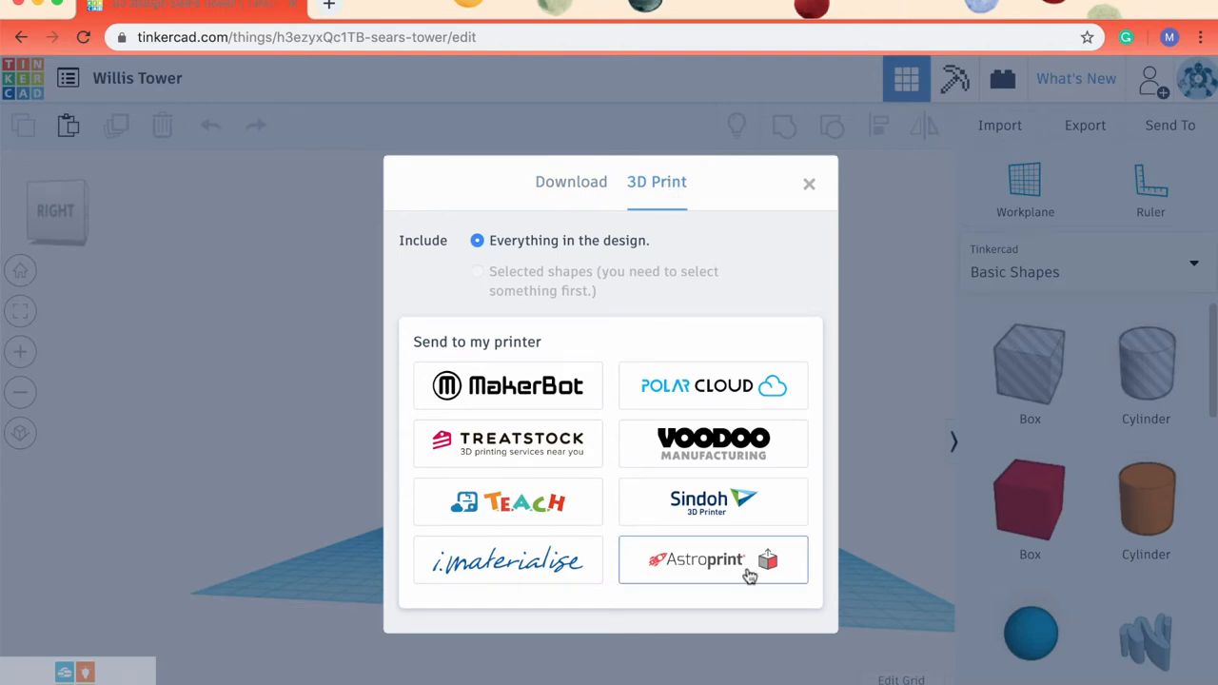
{"action": "left_click", "coordinate": [809, 183]}
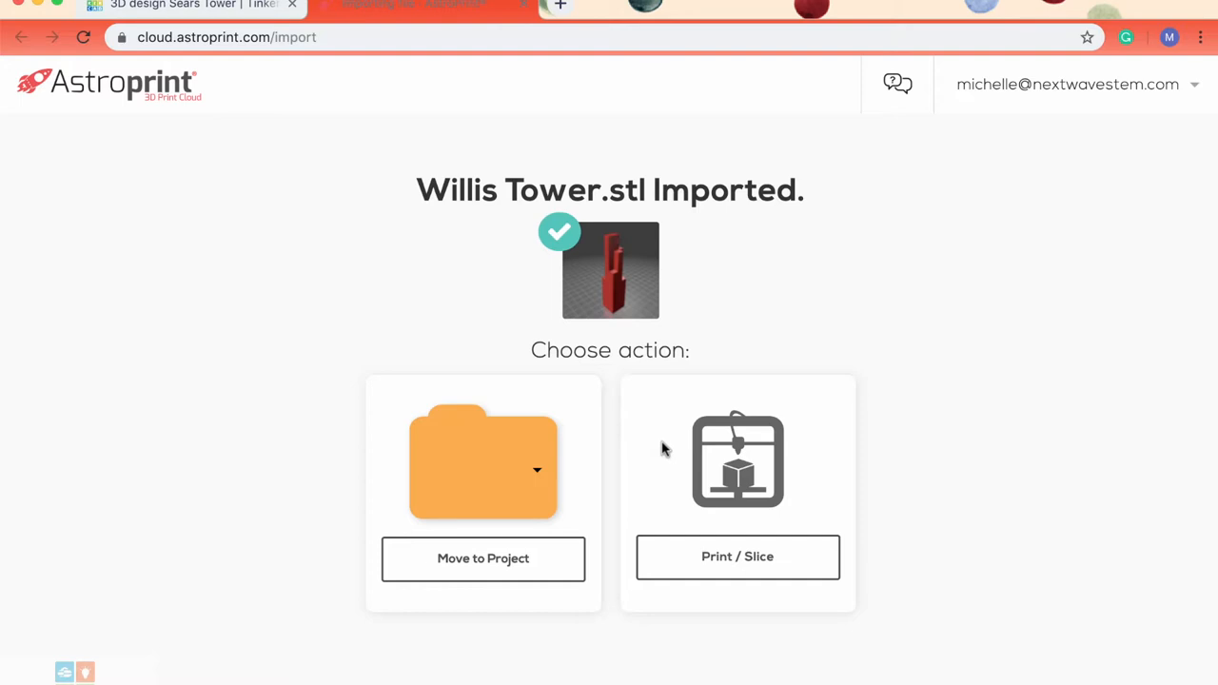
- Open Print / Slice setup for the imported Willis Tower.stl
{"action": "left_click", "coordinate": [738, 557]}
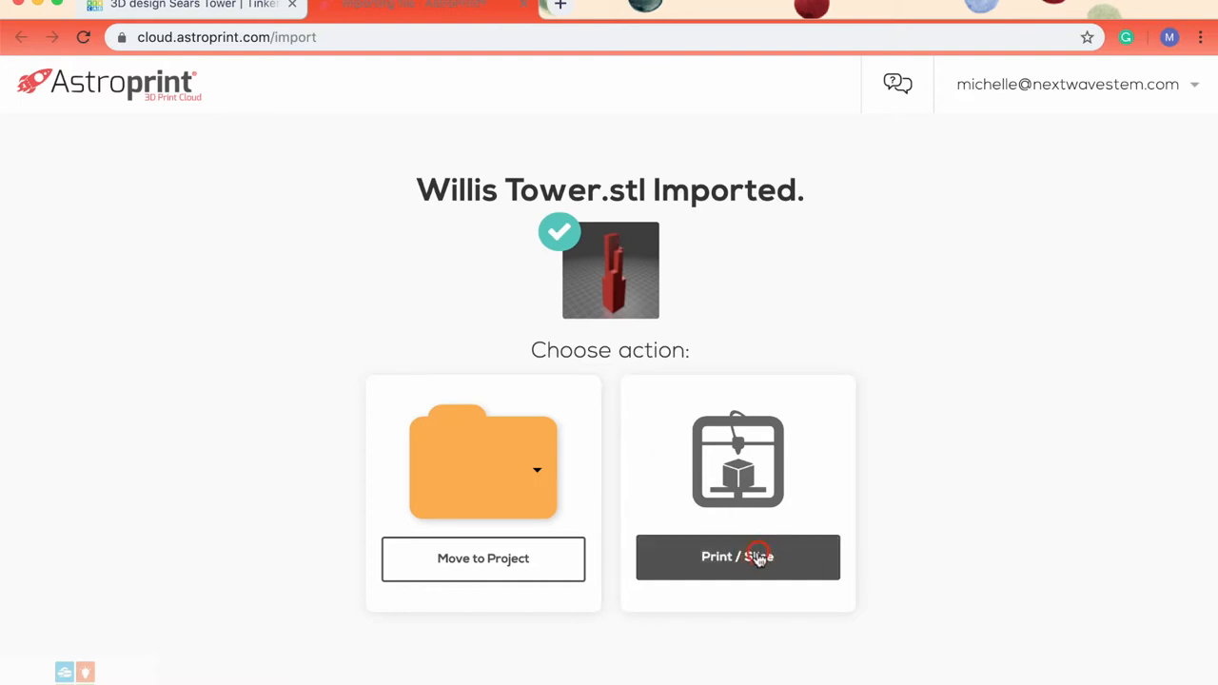
{"action": "left_click", "coordinate": [738, 557]}
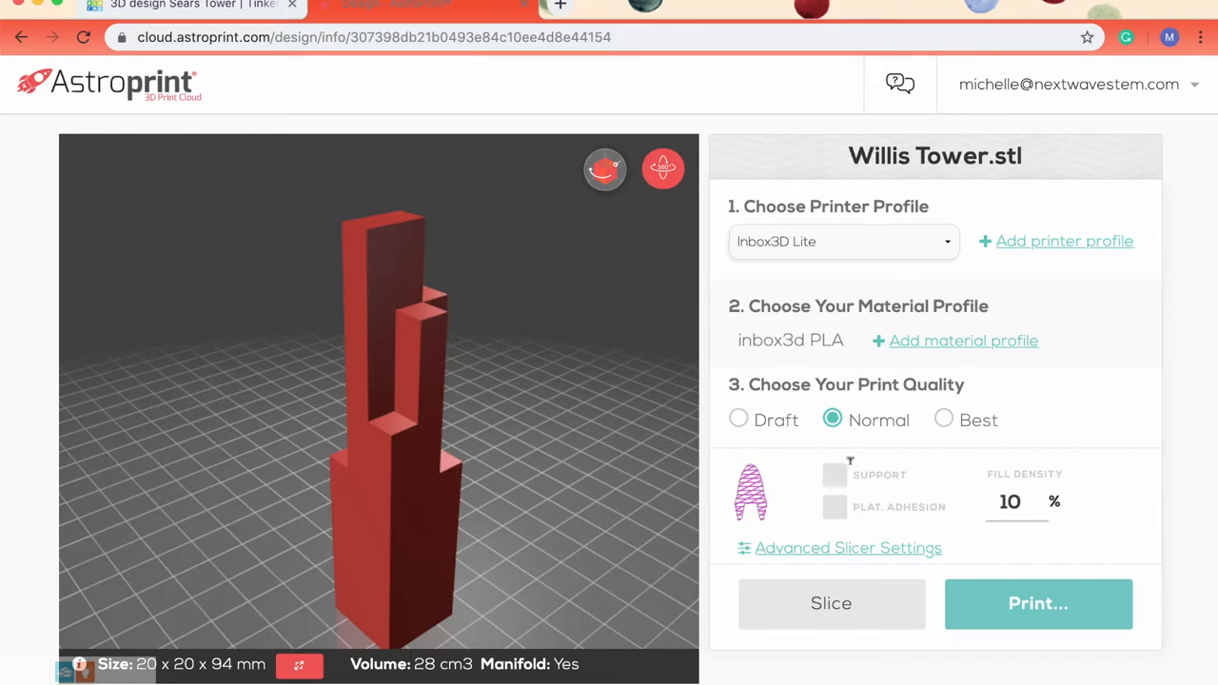
- Toggle platform adhesion and slice for Inbox3D Lite, inbox3d PLA, Normal quality, 10% fill
{"action": "left_click", "coordinate": [833, 475]}
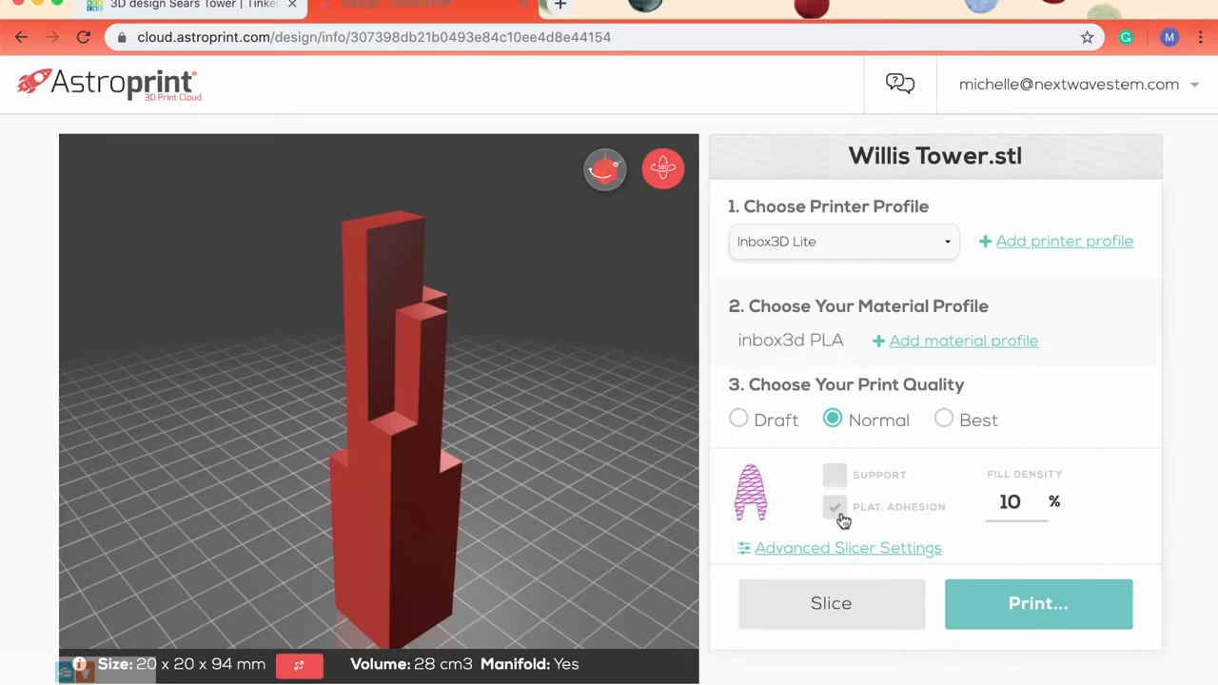
{"action": "left_click", "coordinate": [834, 506]}
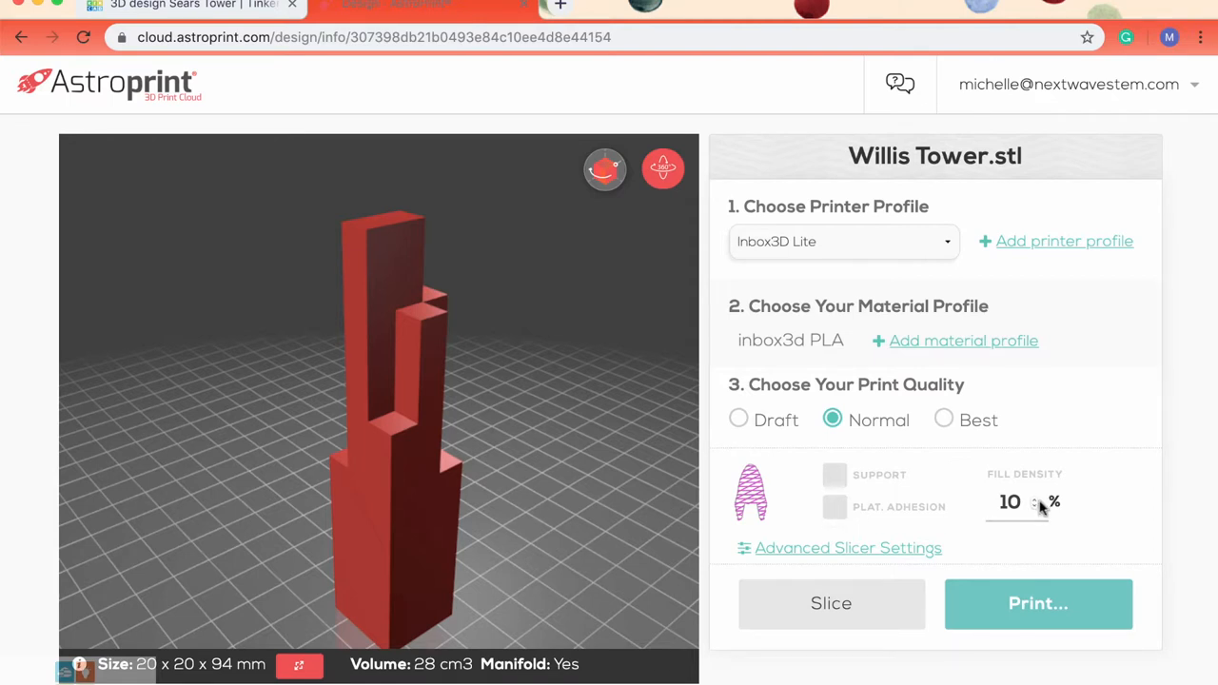
{"action": "mouse_move", "coordinate": [949, 547]}
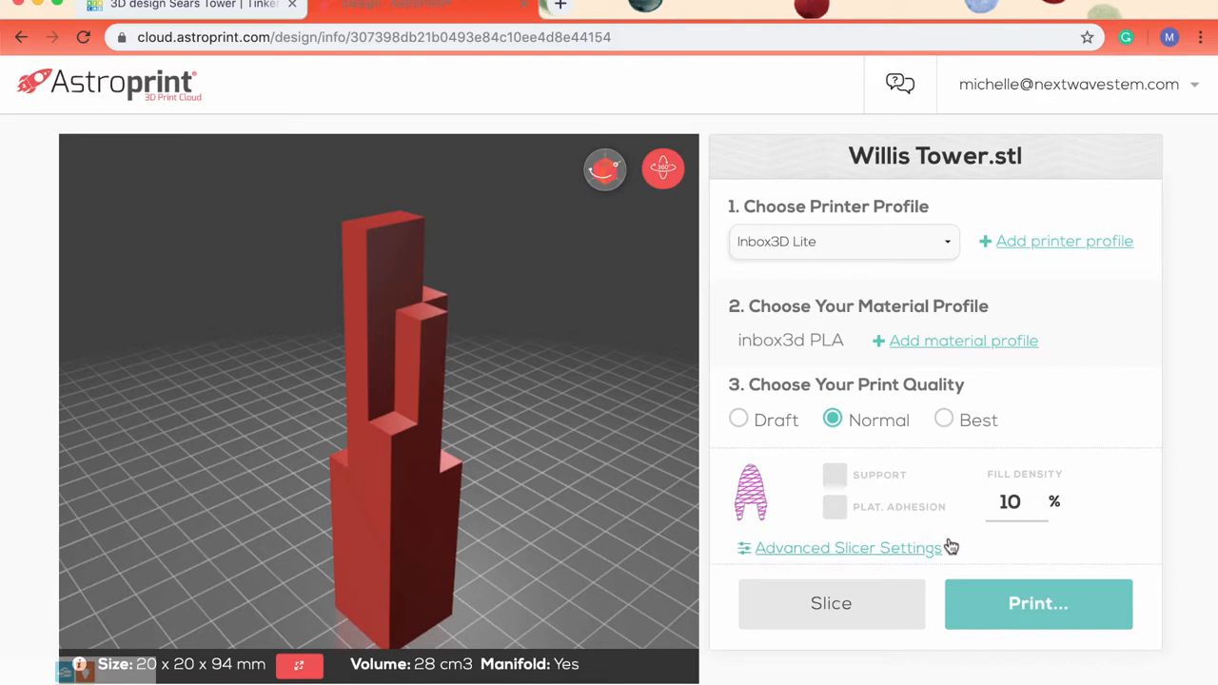
{"action": "mouse_move", "coordinate": [854, 563]}
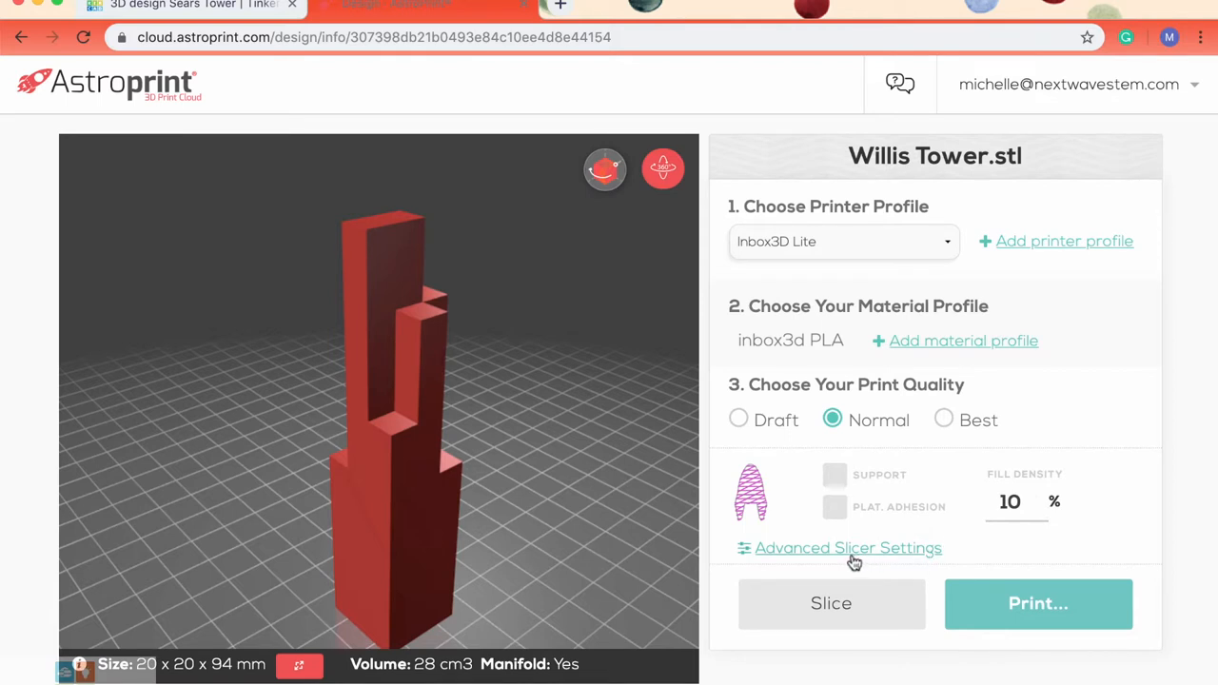
{"action": "mouse_move", "coordinate": [852, 571]}
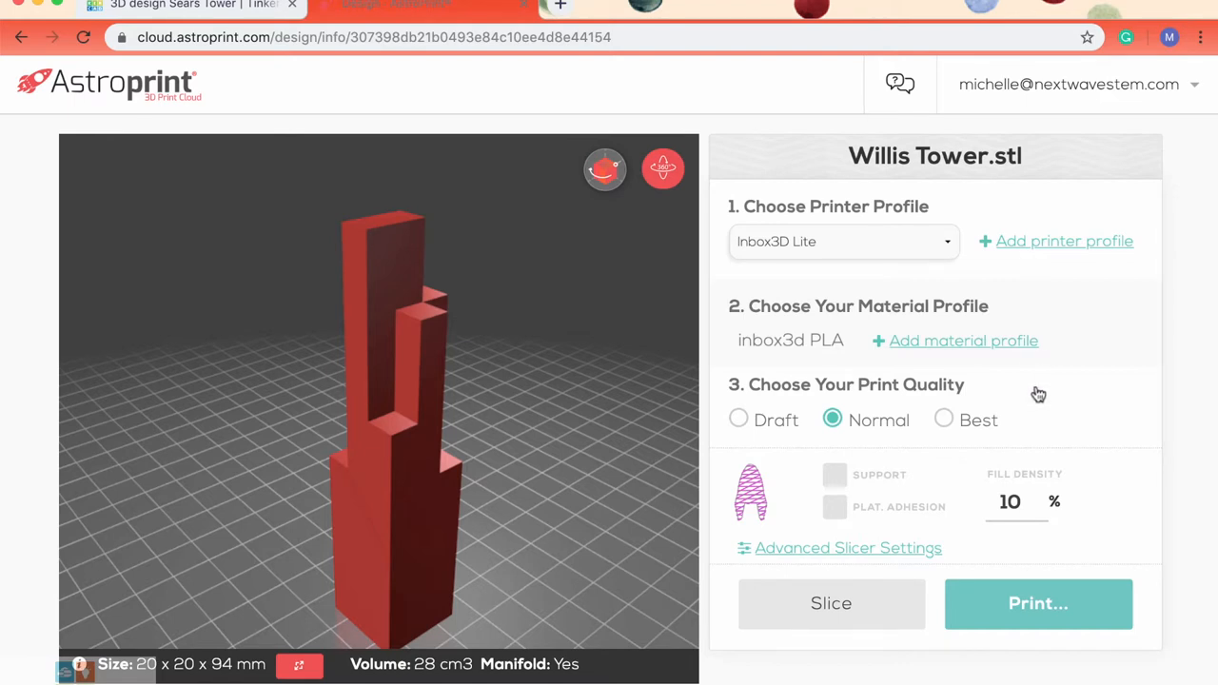
{"action": "left_click", "coordinate": [831, 603]}
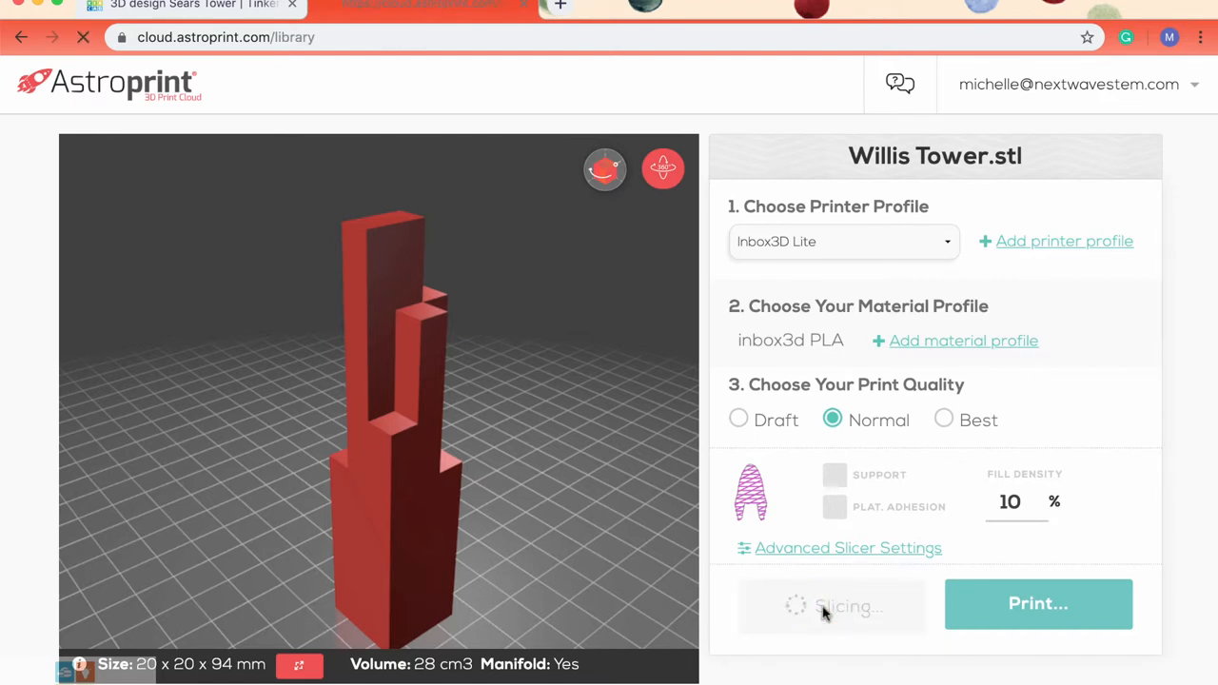
- Show Willis Tower.stl's print files, listing the Inbox3D Lite PLA normal gcode
{"action": "left_click", "coordinate": [21, 37]}
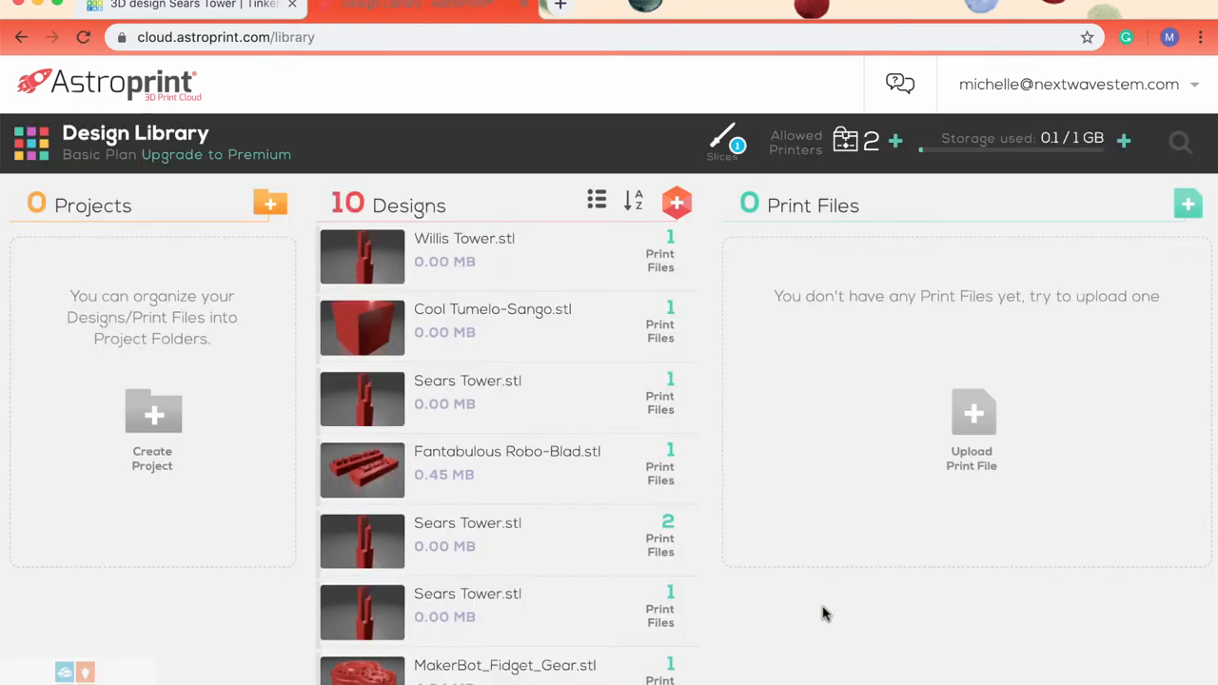
{"action": "mouse_move", "coordinate": [614, 267]}
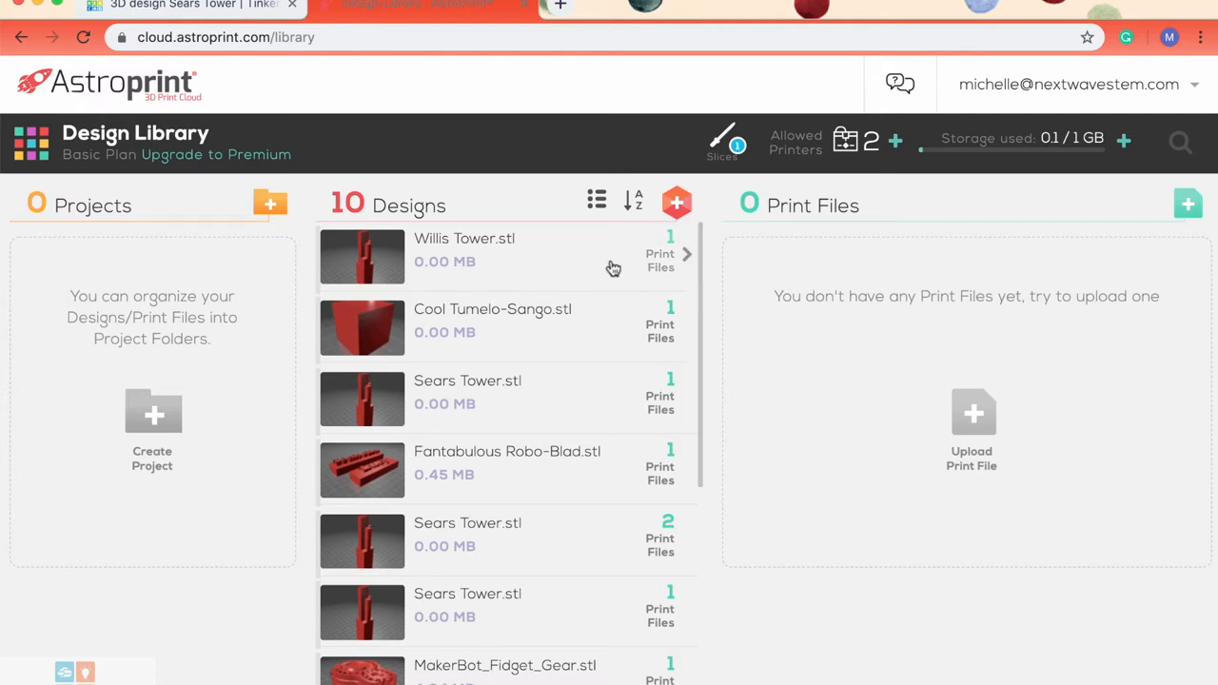
{"action": "mouse_move", "coordinate": [636, 264]}
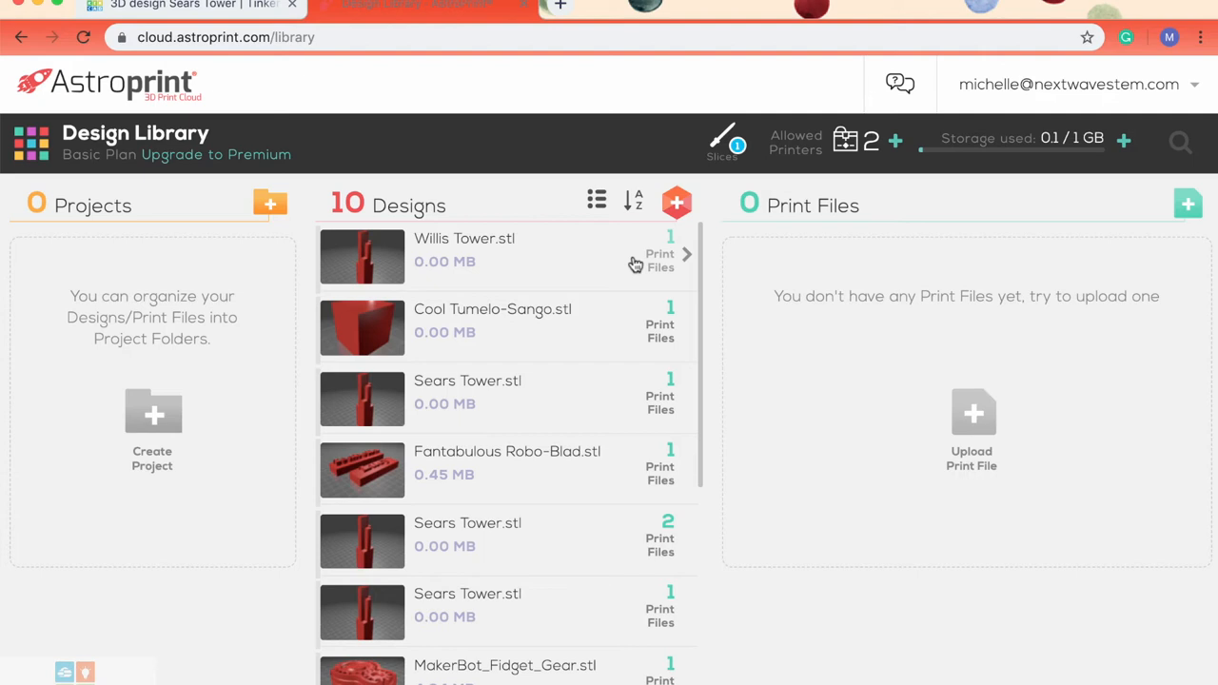
{"action": "left_click", "coordinate": [657, 257]}
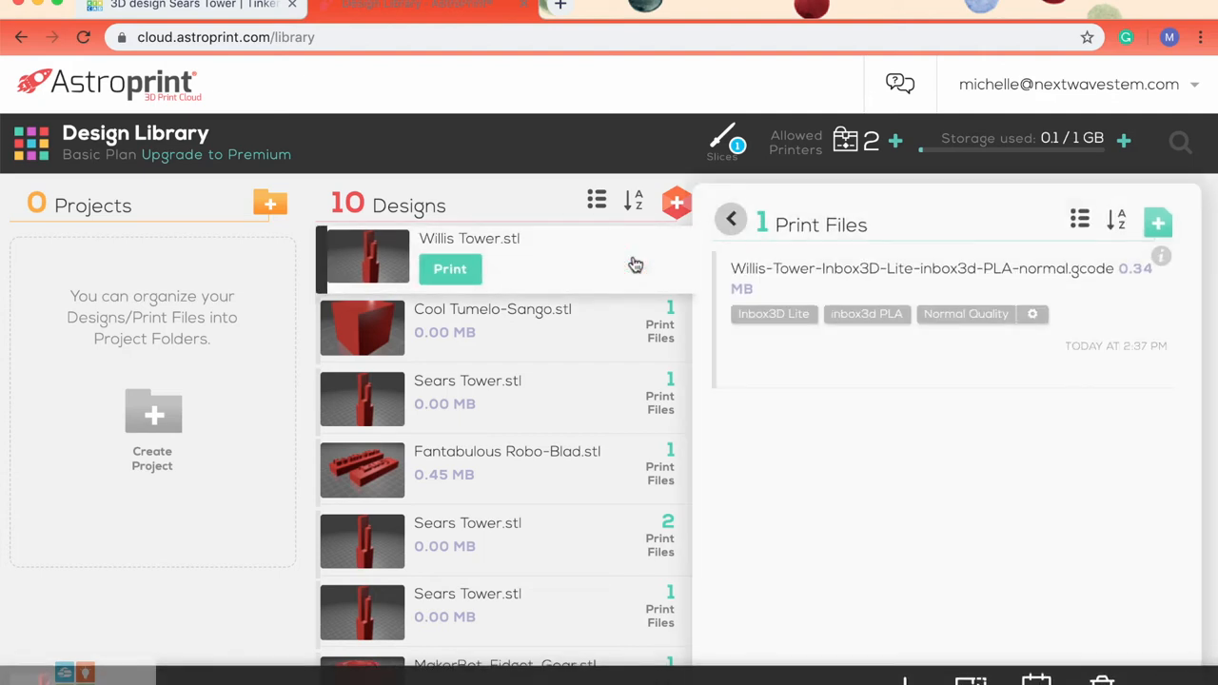
{"action": "mouse_move", "coordinate": [773, 277]}
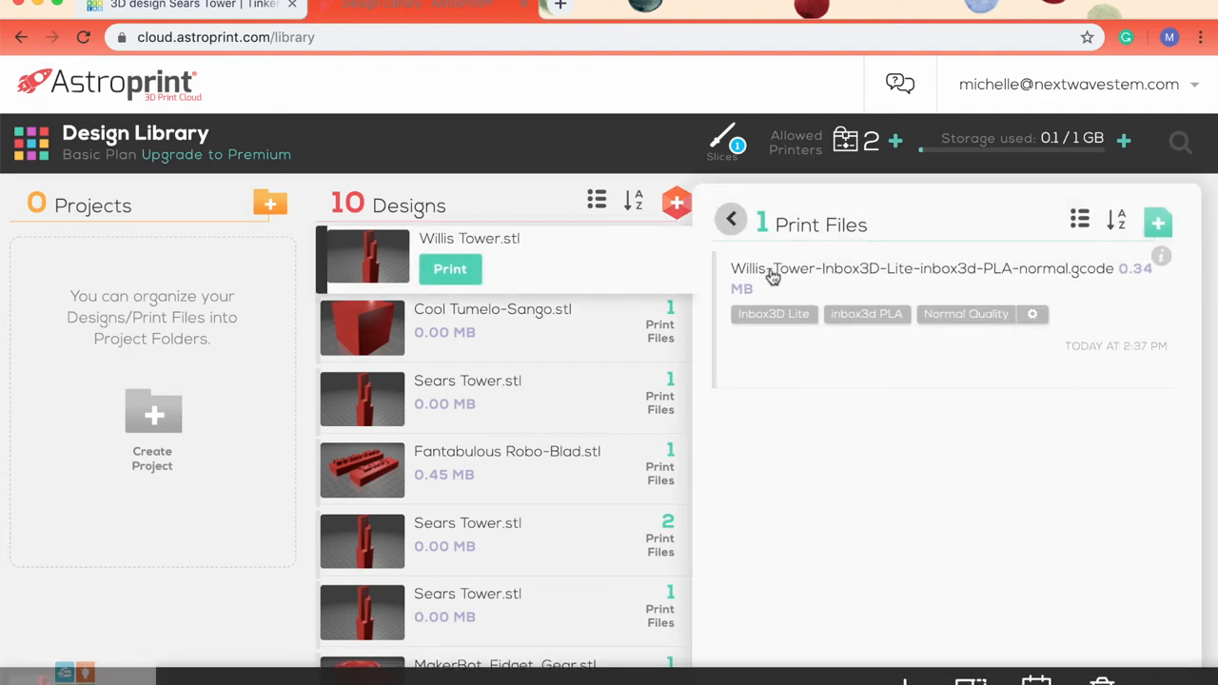